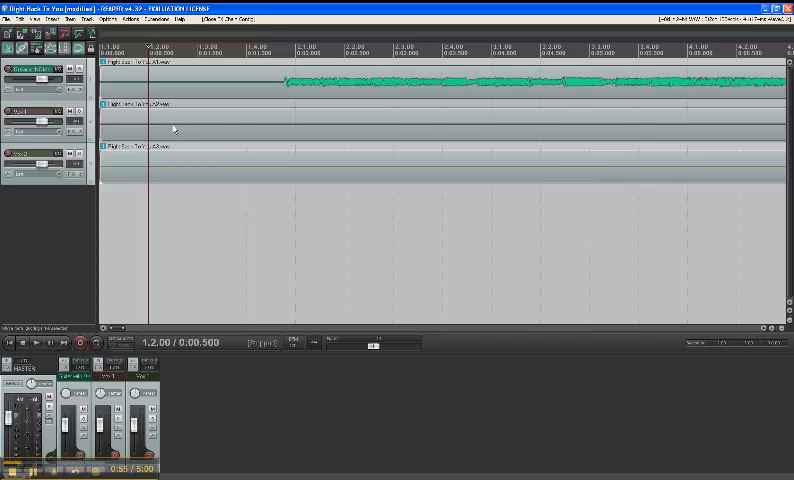
Step: Open the compressor plugin window from the vocal track's FX button during playback
{"action": "left_click", "coordinate": [48, 344]}
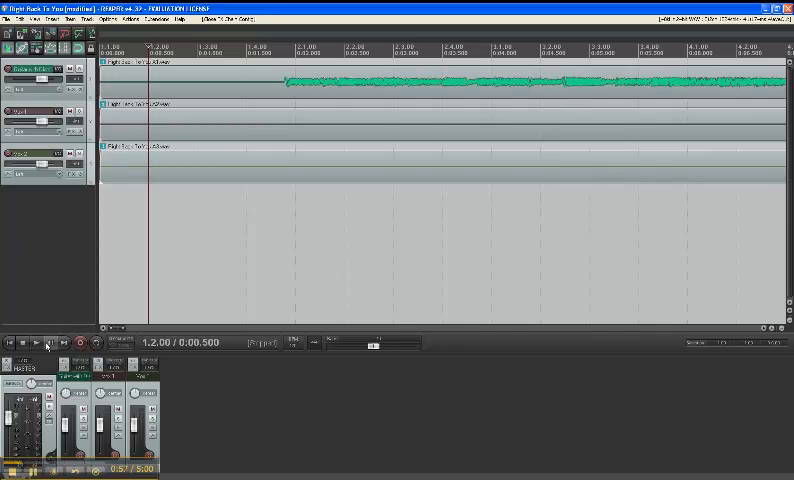
{"action": "left_click", "coordinate": [34, 344]}
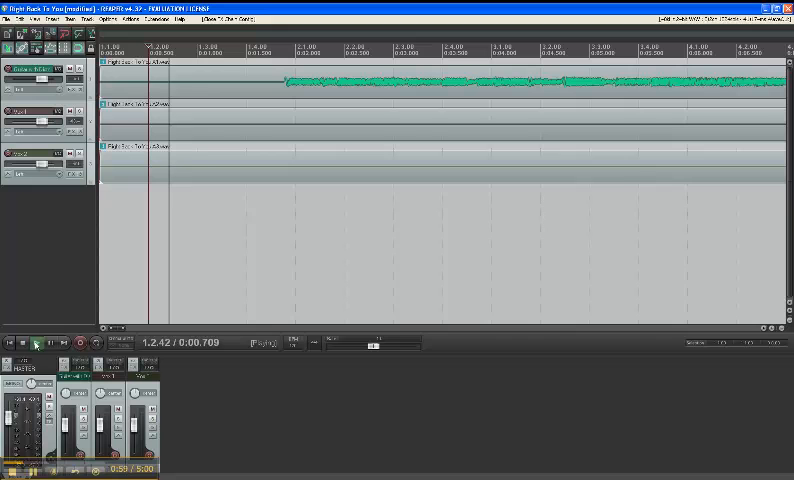
{"action": "left_click", "coordinate": [36, 342]}
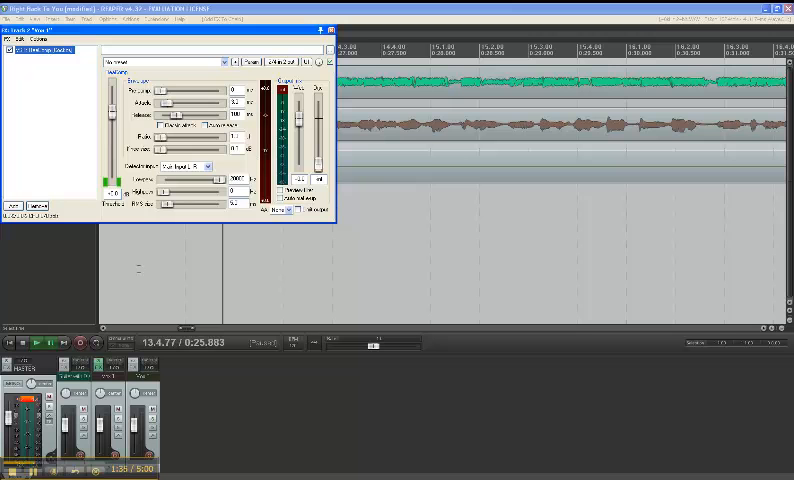
{"action": "mouse_move", "coordinate": [64, 228]}
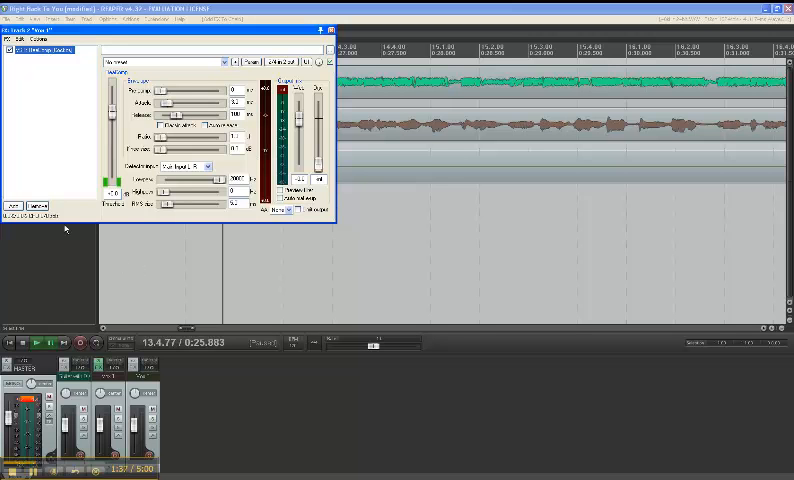